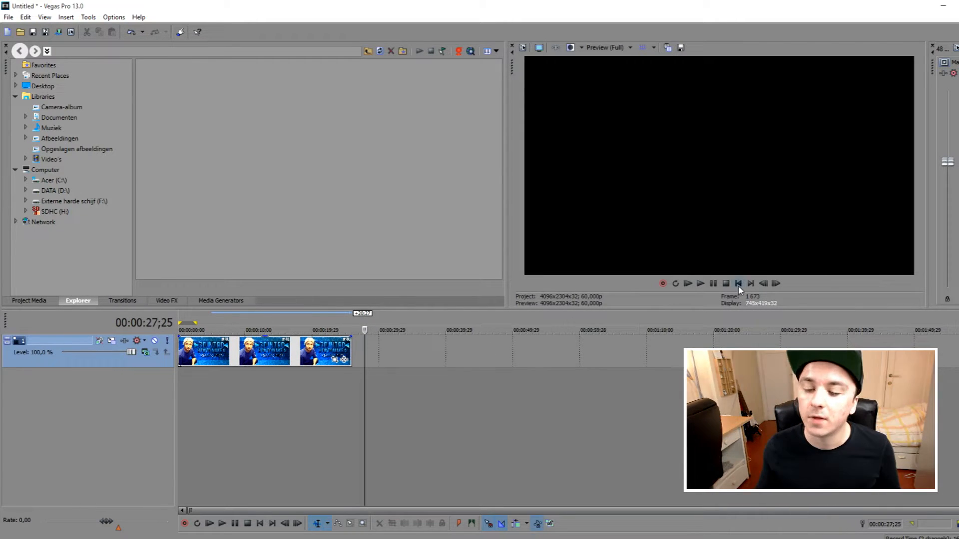
- Rewind the playhead to 00:00:00;00 so the title image frame shows in the preview
left_click(737, 282)
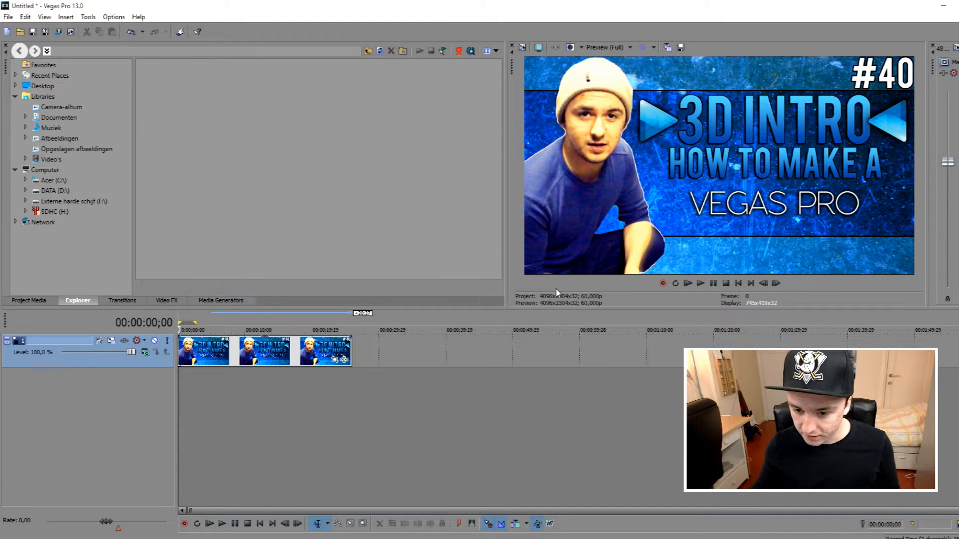
left_click(222, 523)
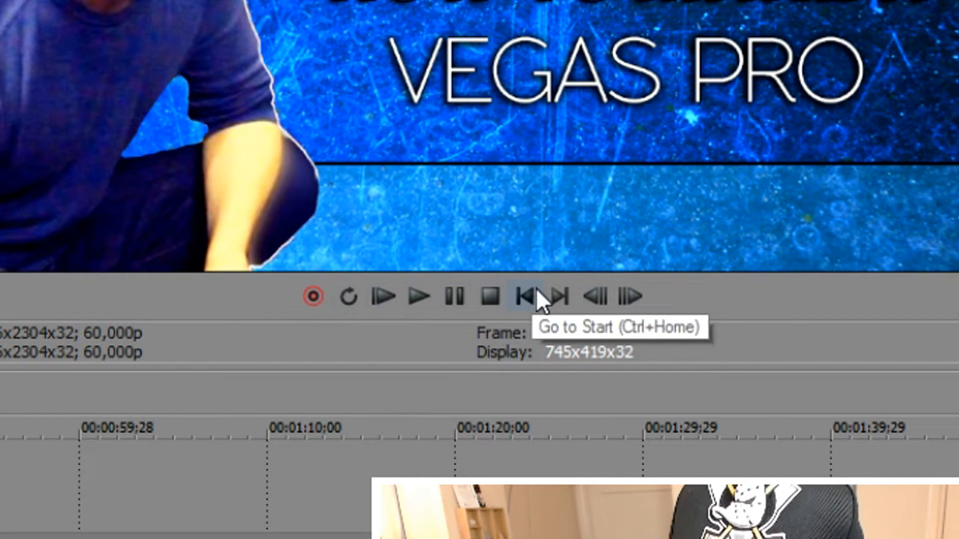
- Start playback of the thumbnail clips from 00:00:00;00 and pause at about 00:00:05;07
left_click(527, 297)
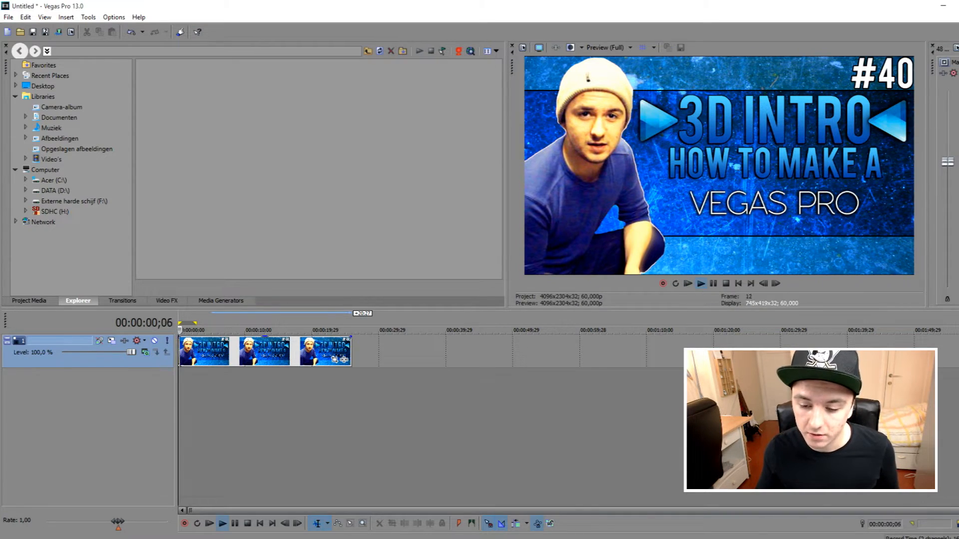
left_click(222, 522)
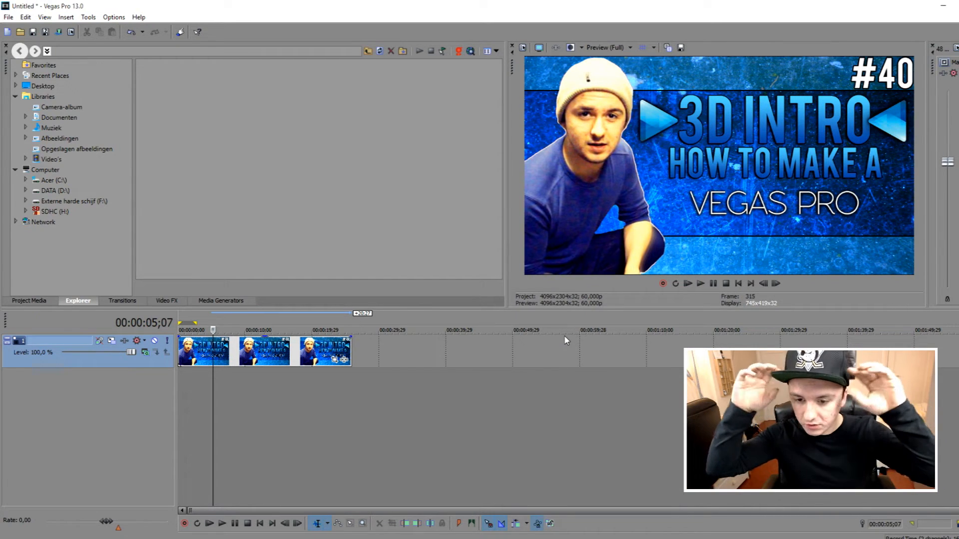
left_click(222, 522)
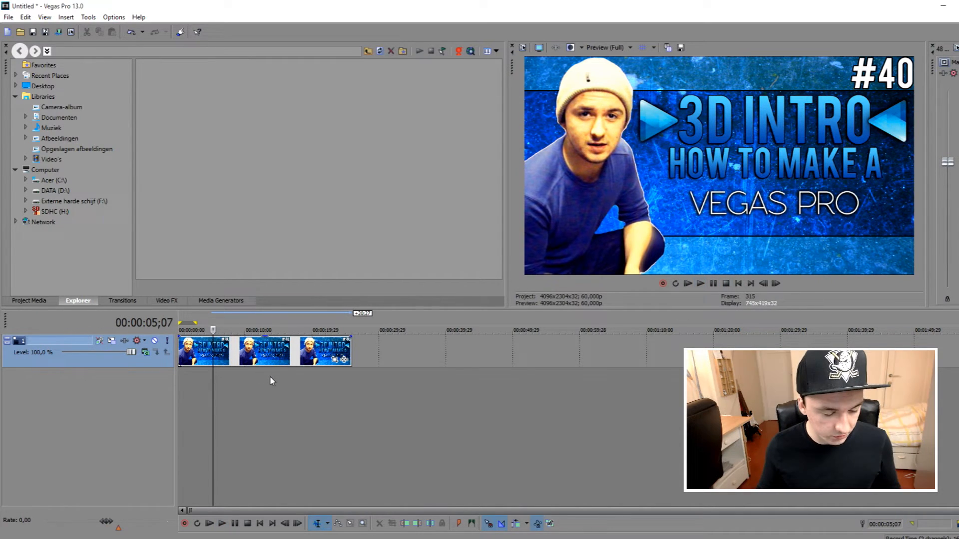
- Resume playback to about 23 seconds, then rewind to the project start with the title image showing
left_click(223, 524)
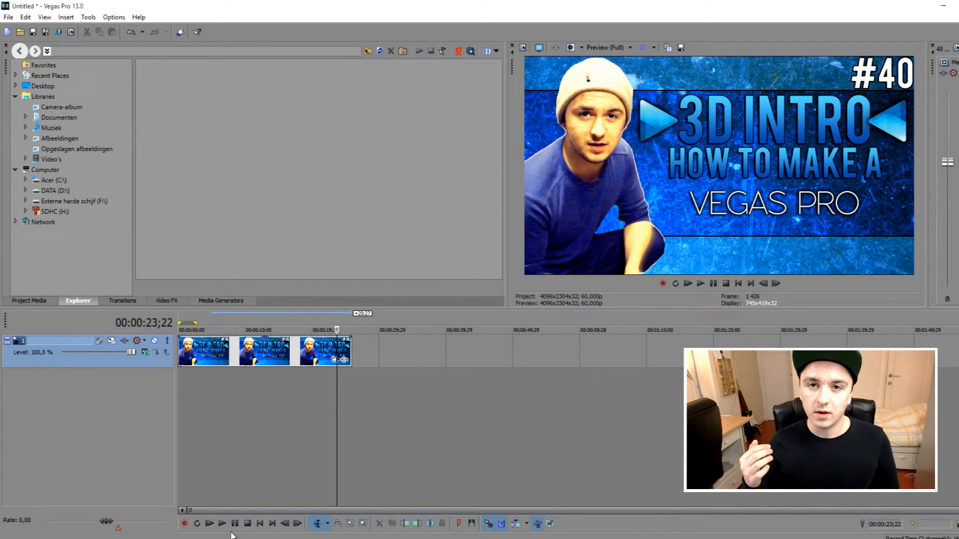
left_click(737, 283)
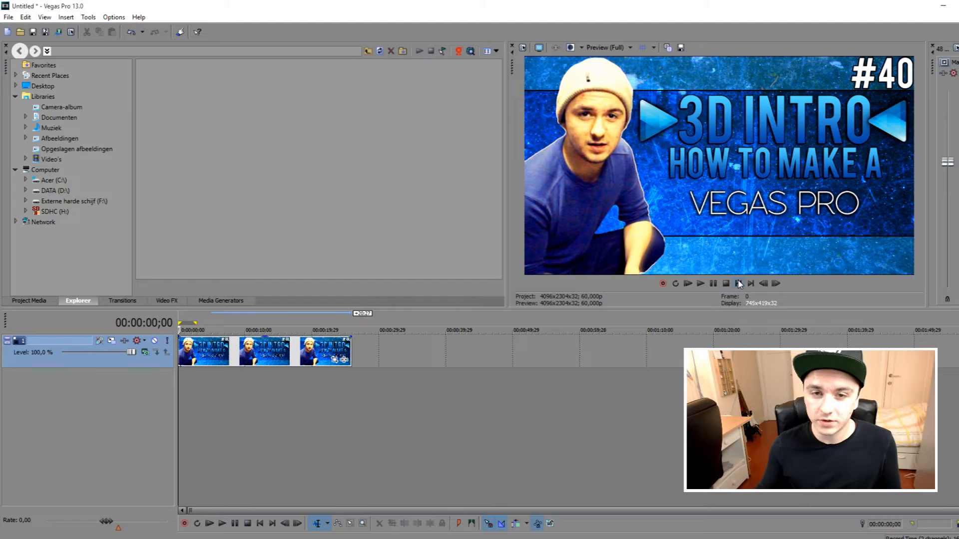